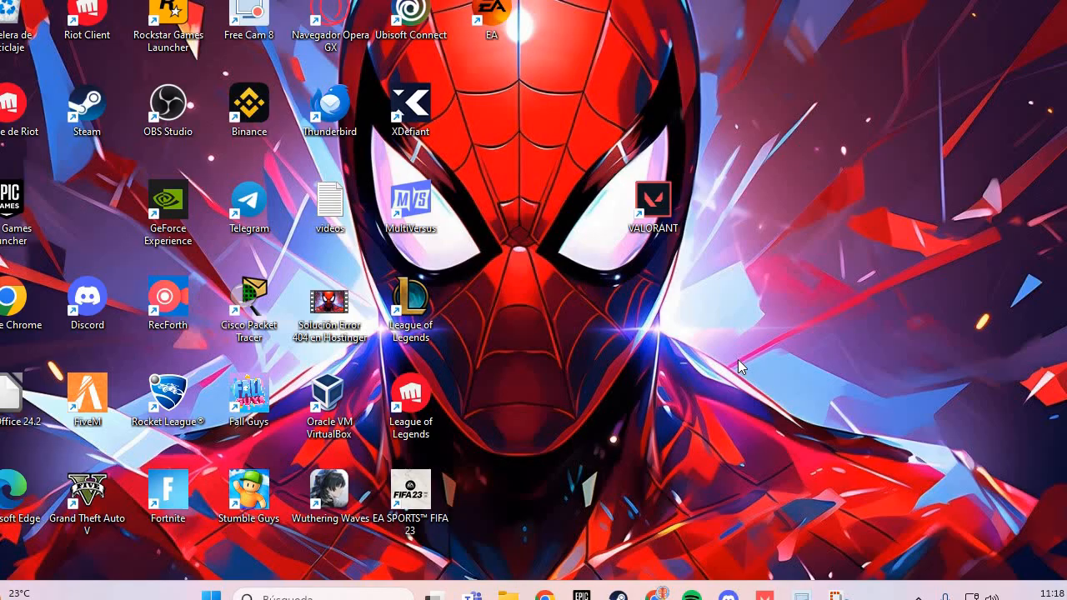
pyautogui.moveTo(722, 211)
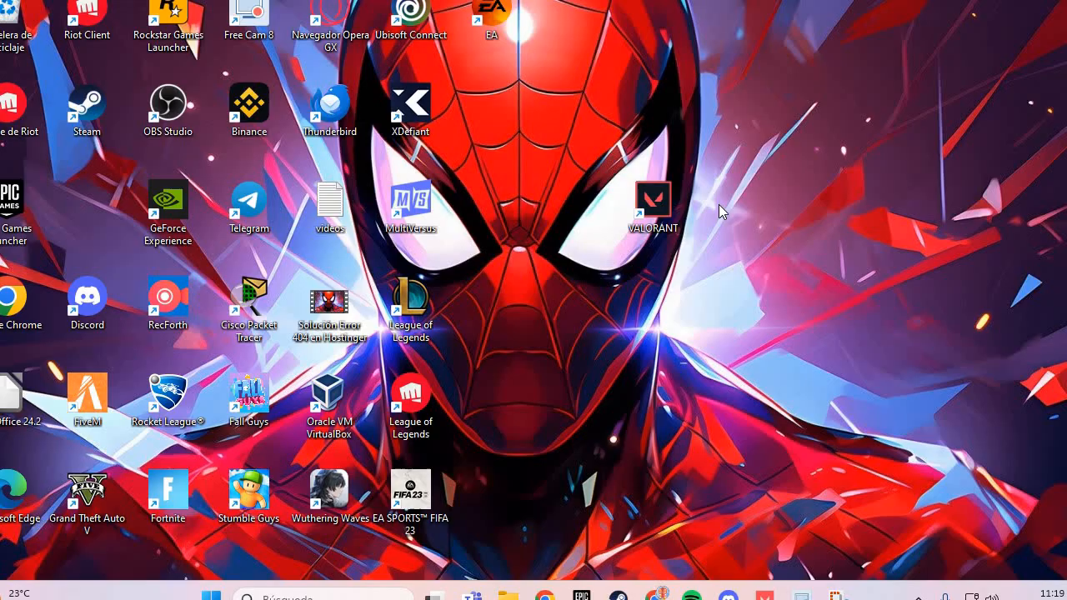
pyautogui.moveTo(674, 399)
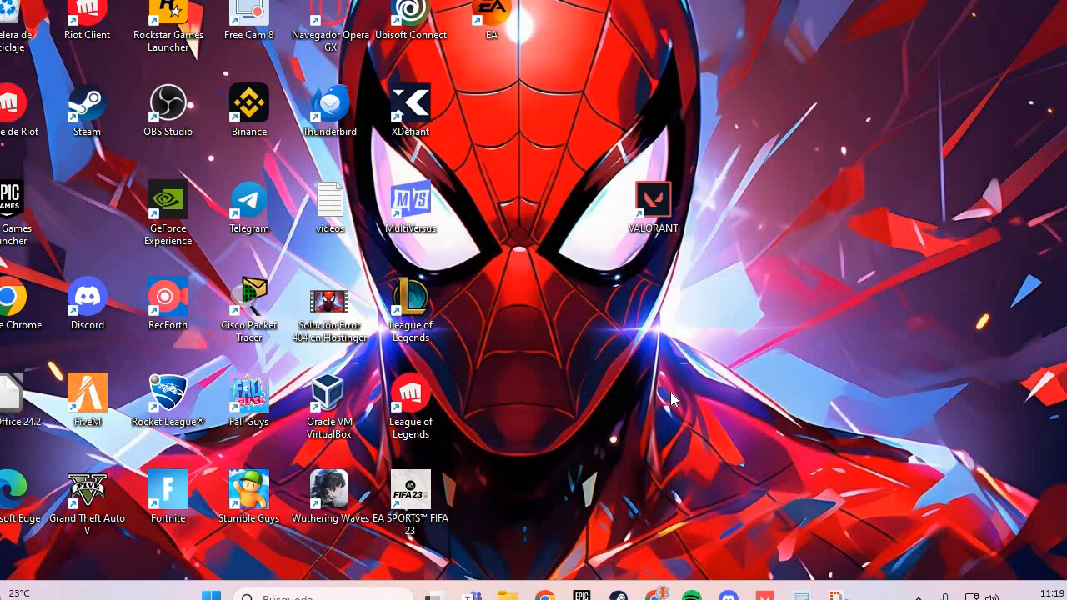
pyautogui.moveTo(713, 376)
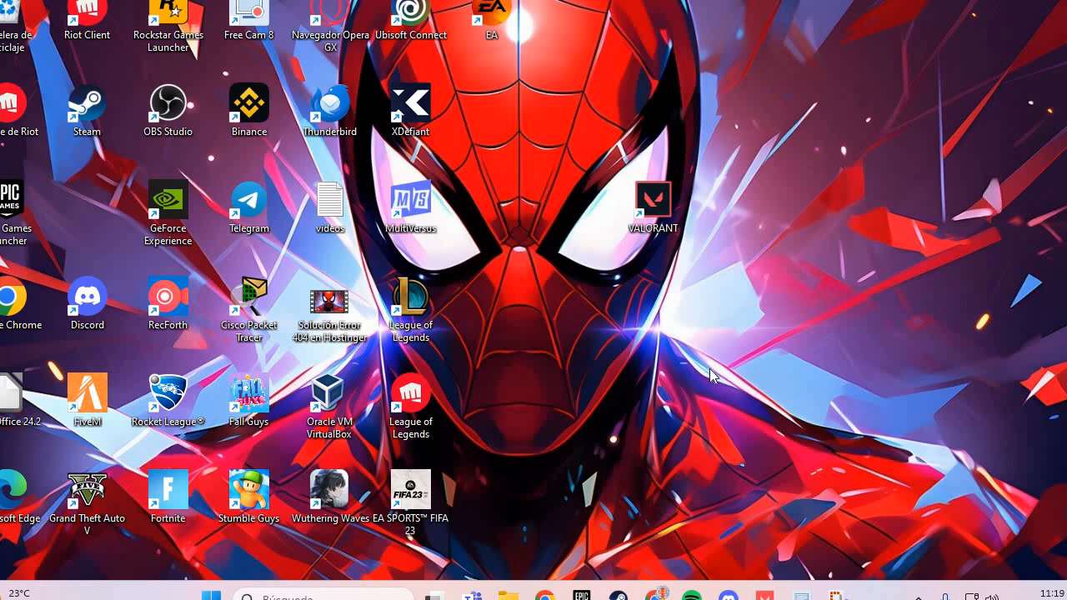
pyautogui.moveTo(581, 348)
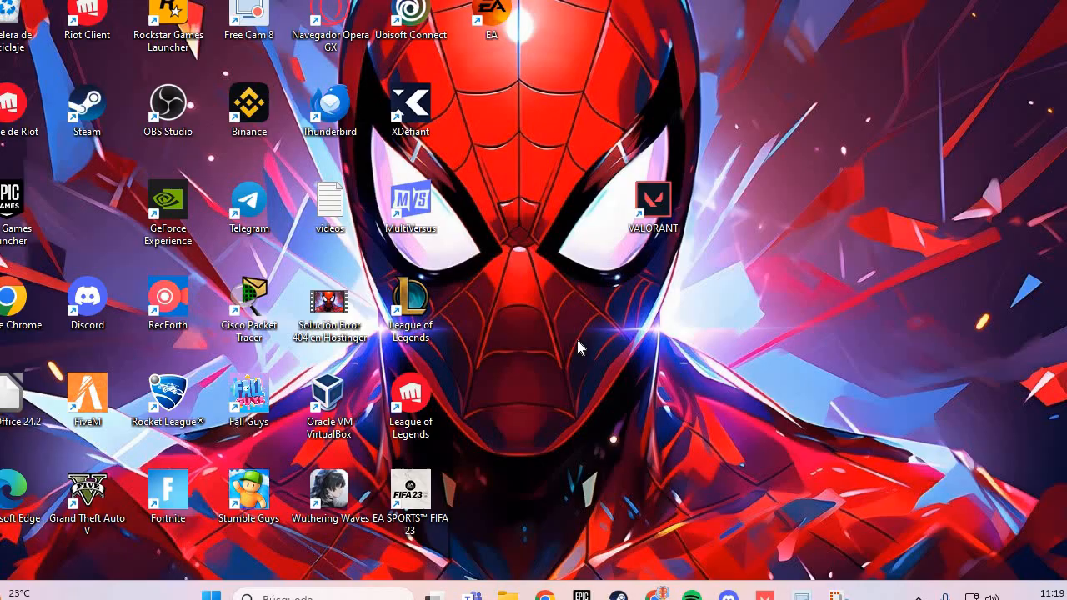
pyautogui.moveTo(630, 486)
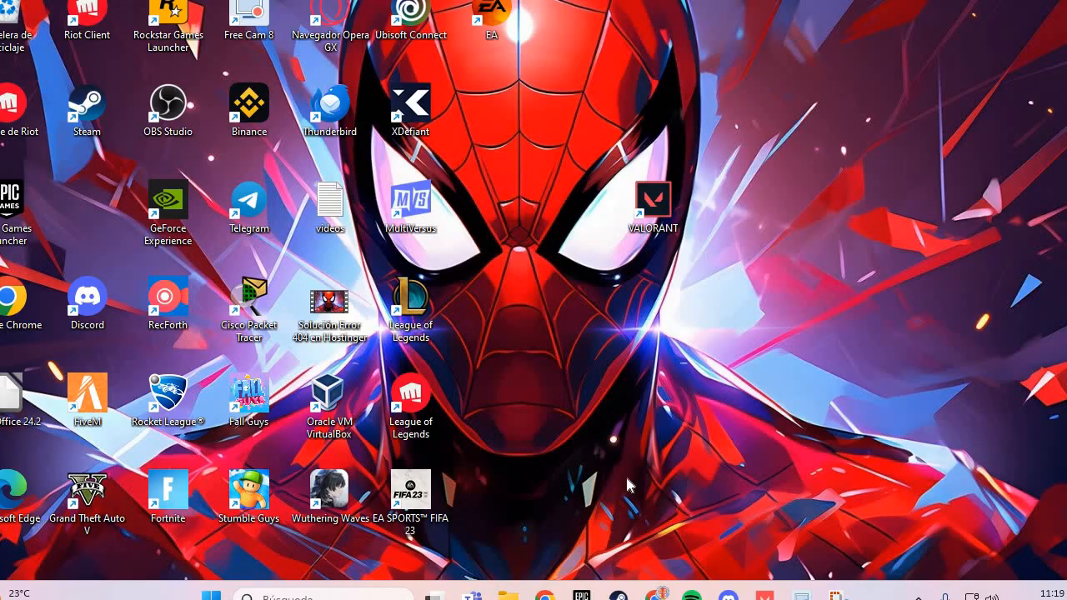
pyautogui.moveTo(617, 594)
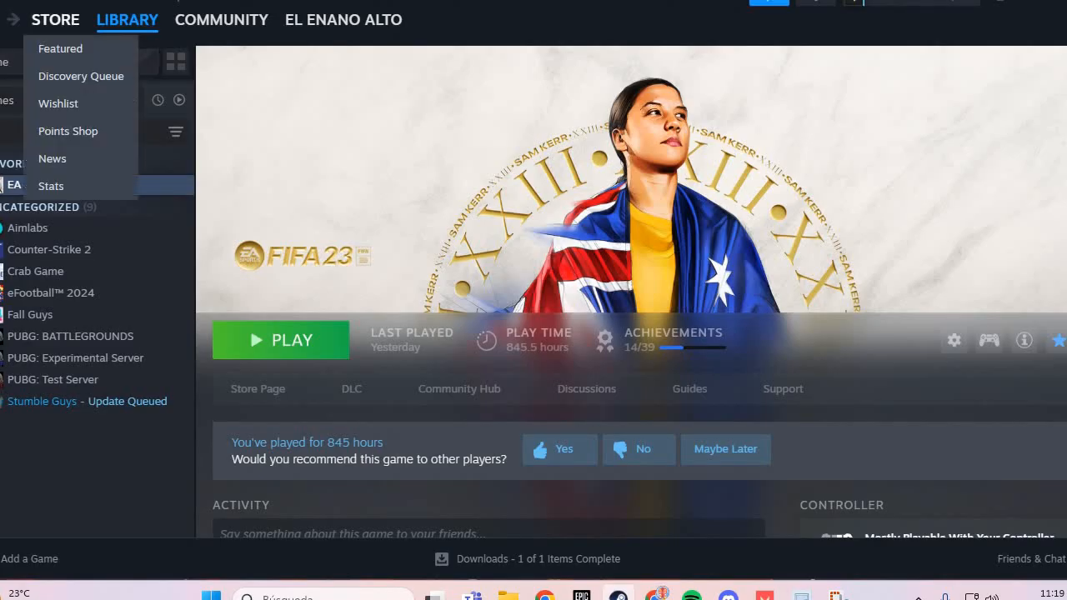
# - Go to the Steam store and open the client Settings on the Account page
pyautogui.click(55, 19)
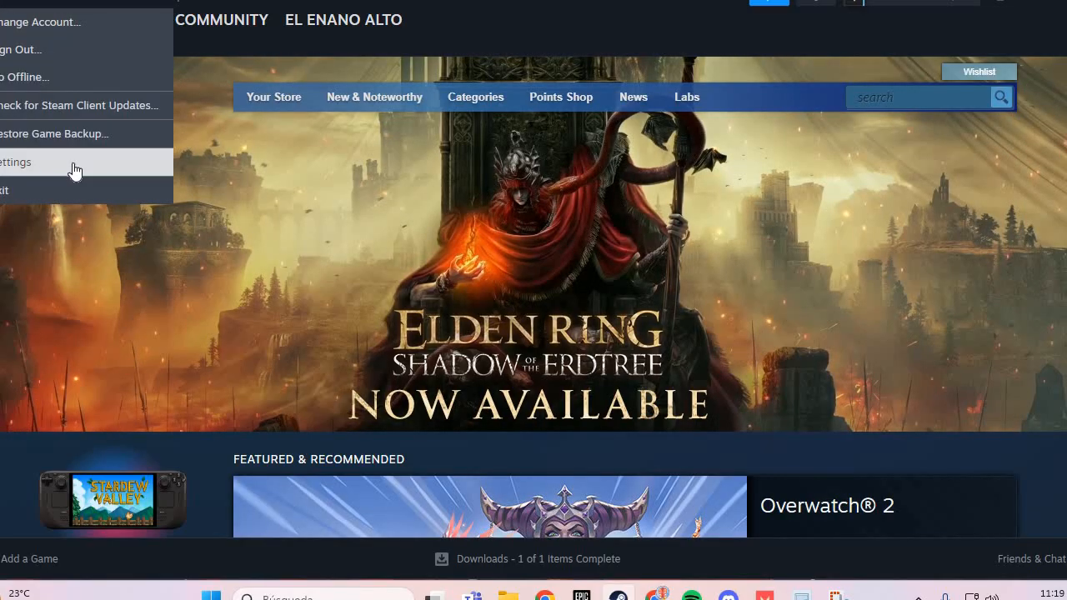
pyautogui.click(15, 162)
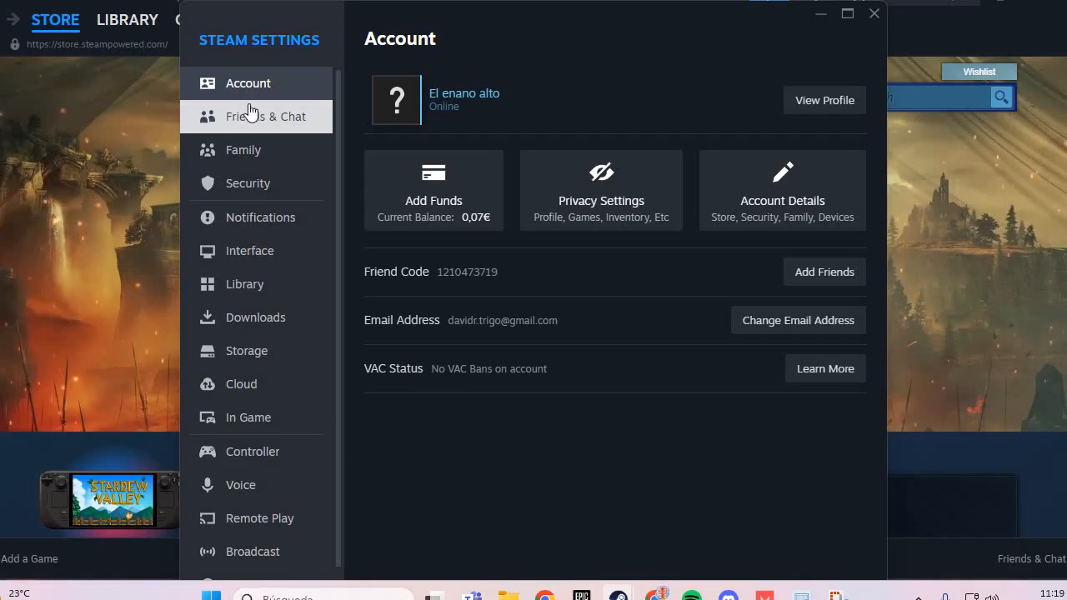
pyautogui.moveTo(256, 283)
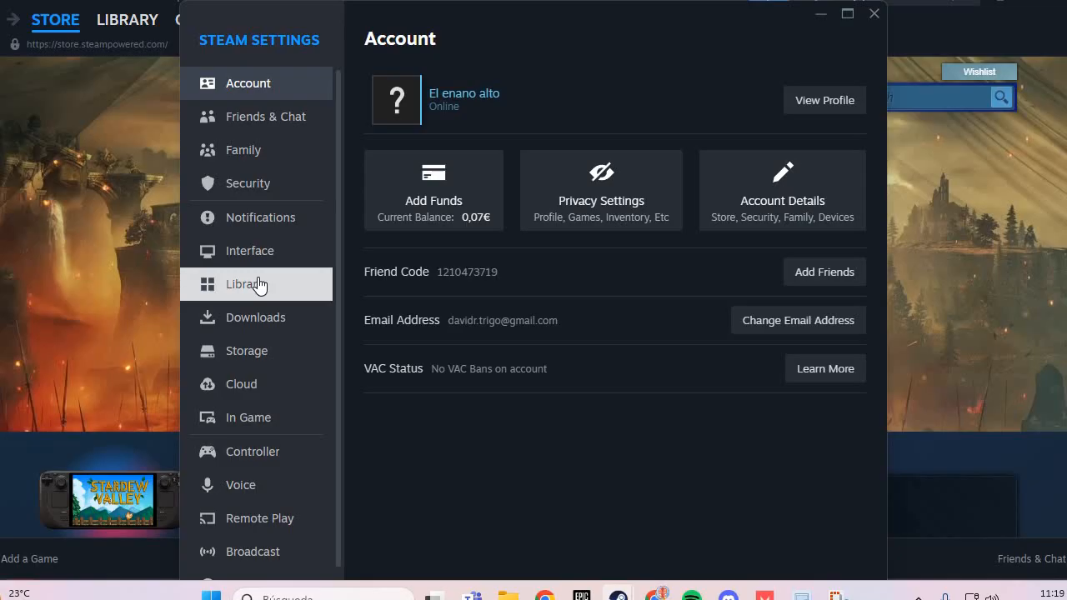
# - View the Library settings, then return to the FIFA 23 library page with its options menu
pyautogui.click(244, 283)
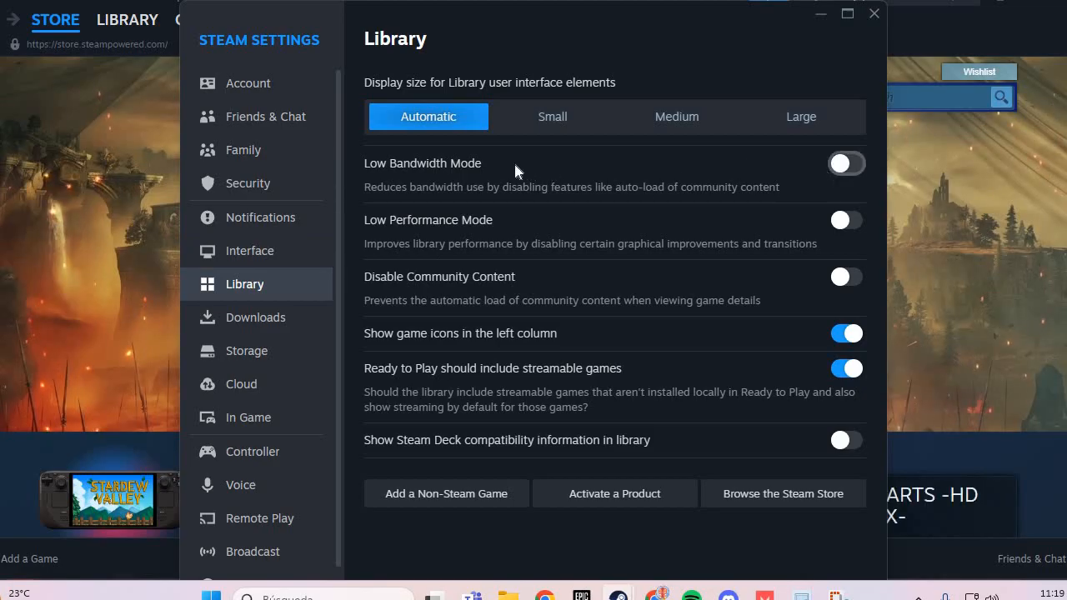
pyautogui.moveTo(444, 167)
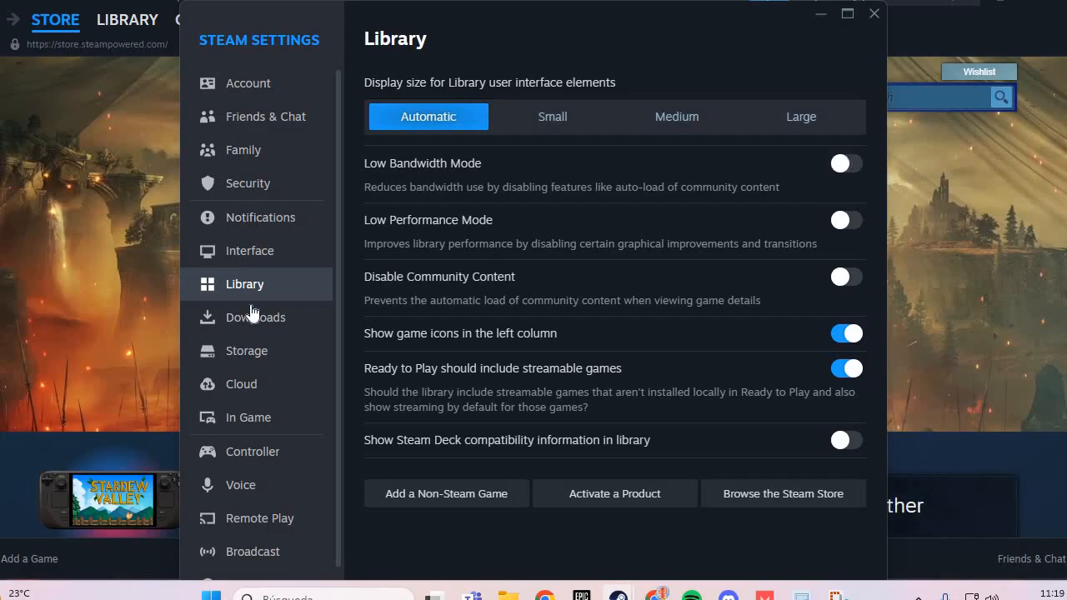
pyautogui.click(255, 317)
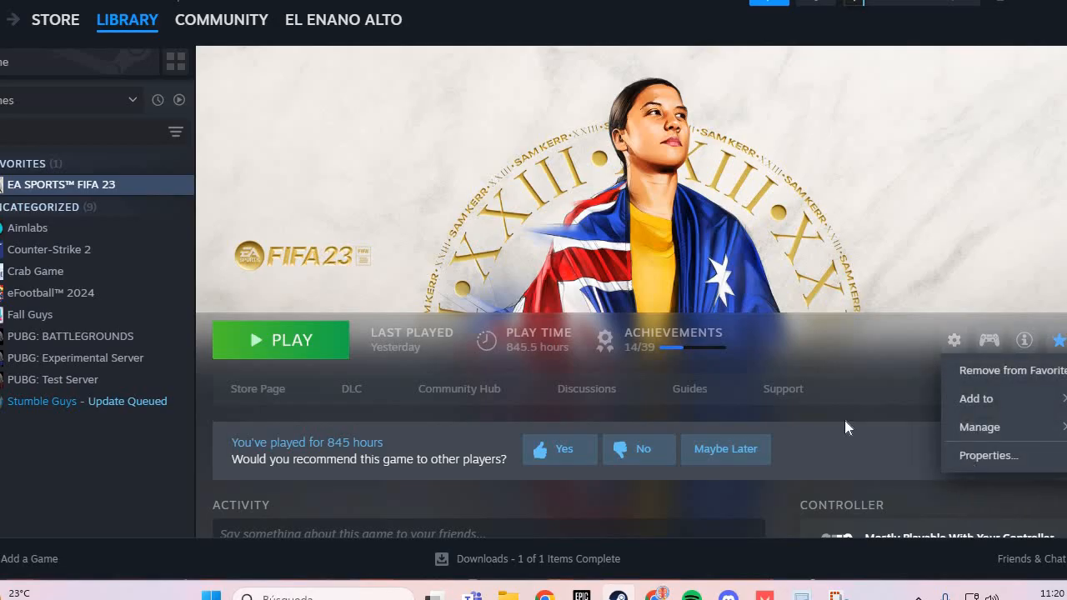
# - Start verifying FIFA 23's game files from Properties > Installed Files
pyautogui.click(988, 456)
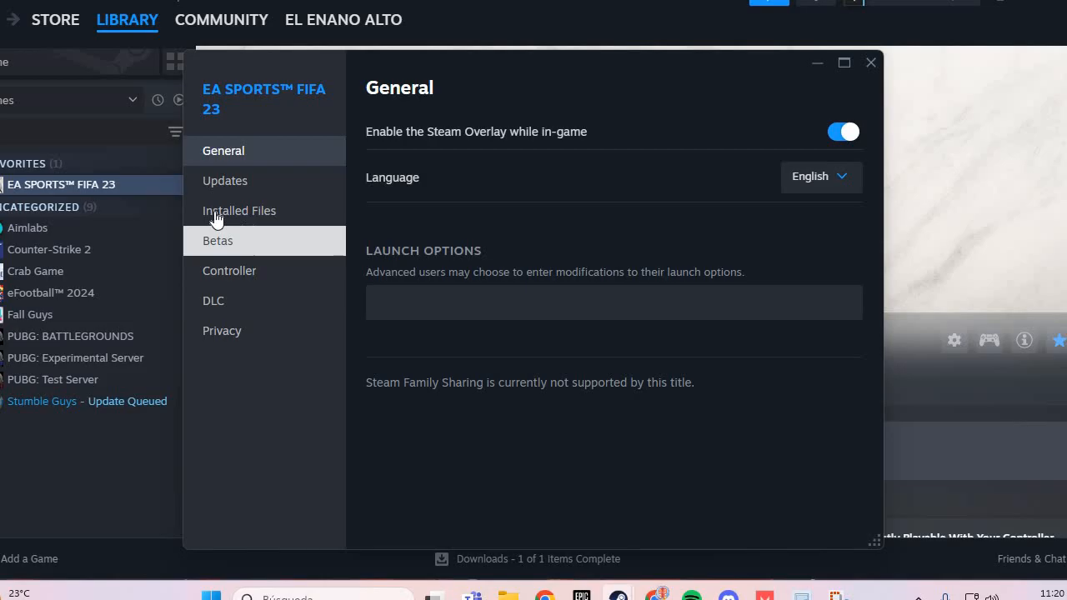
pyautogui.click(239, 210)
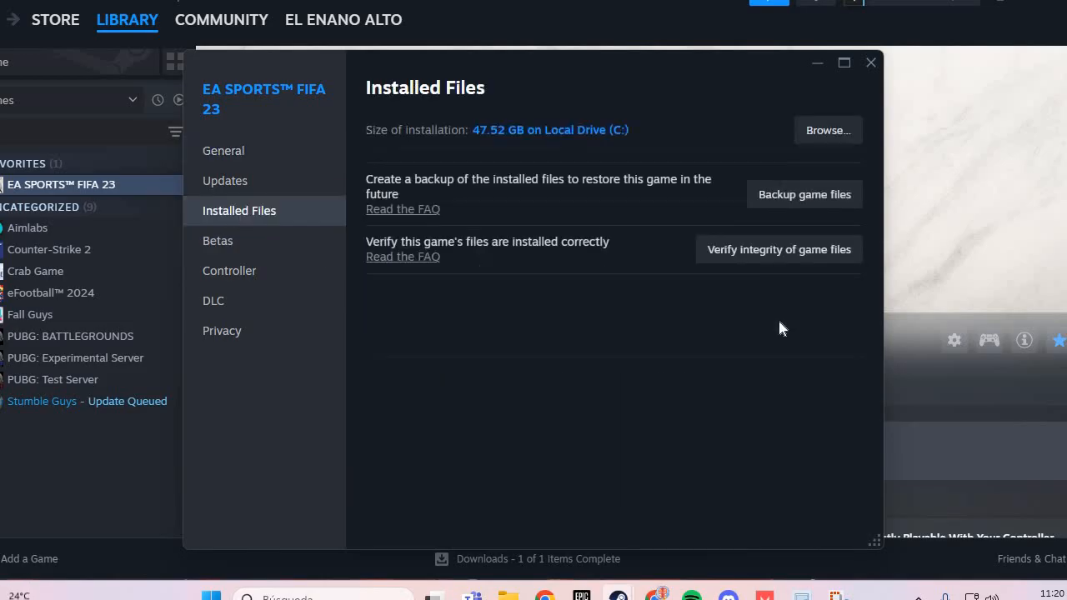
pyautogui.moveTo(779, 249)
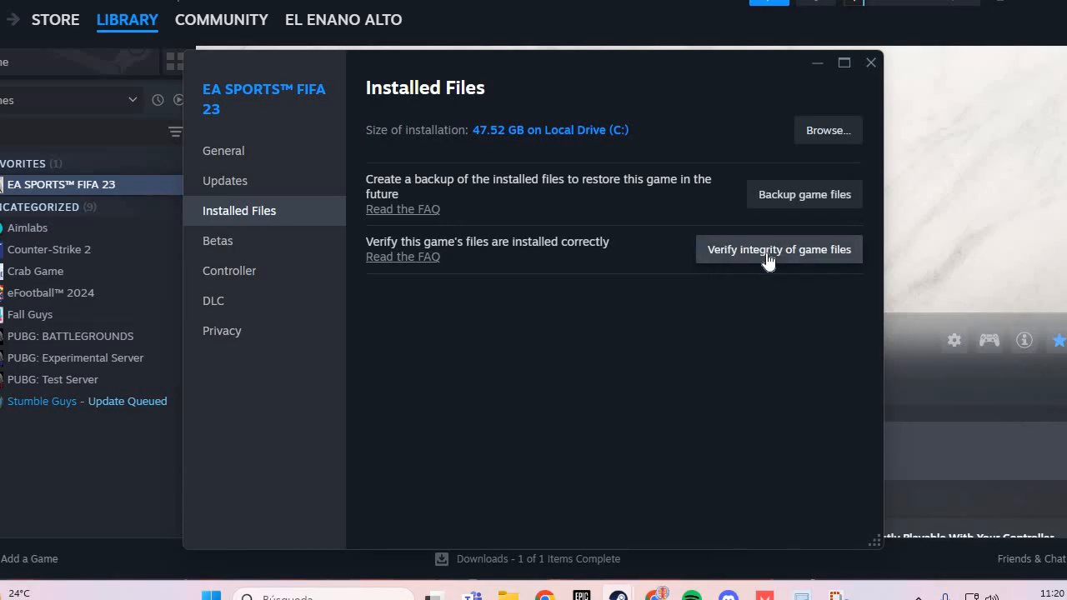
pyautogui.moveTo(821, 264)
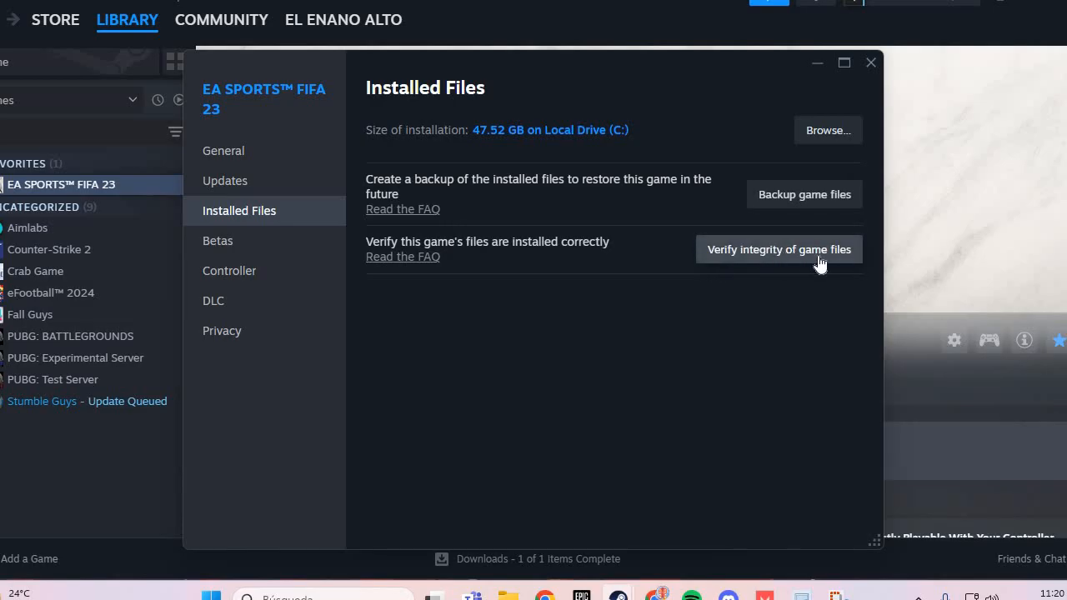
pyautogui.click(779, 250)
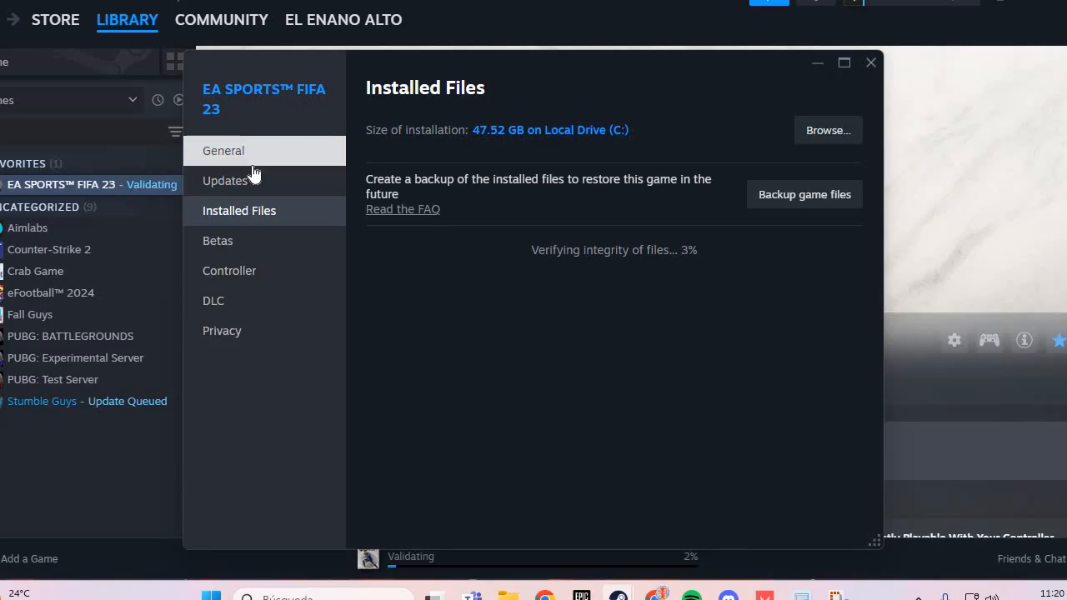
# - Return to General properties and close FIFA 23's Properties window while validation continues
pyautogui.click(222, 150)
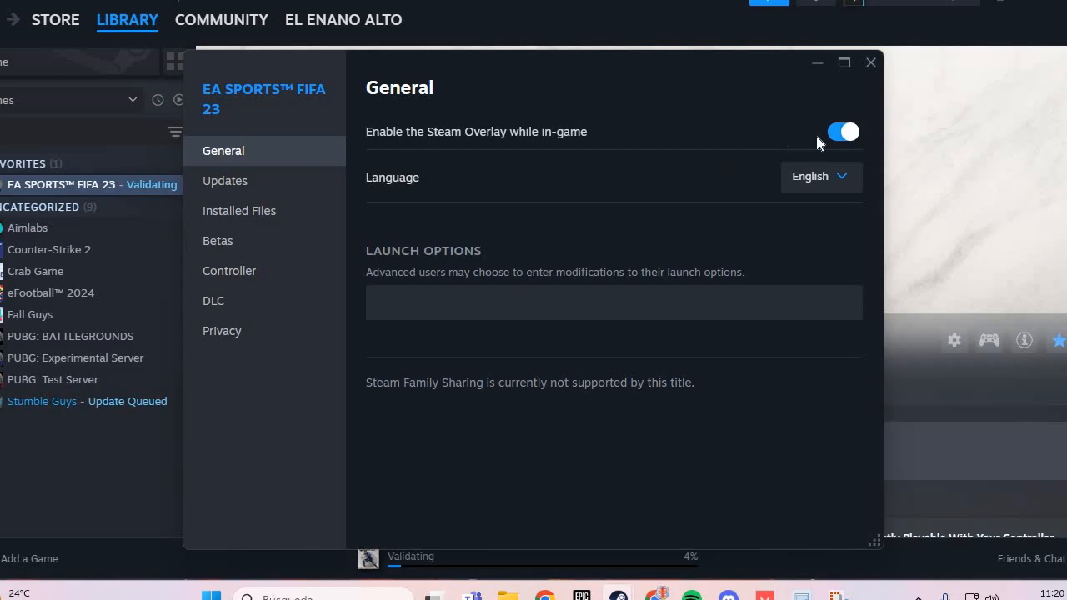
pyautogui.click(842, 132)
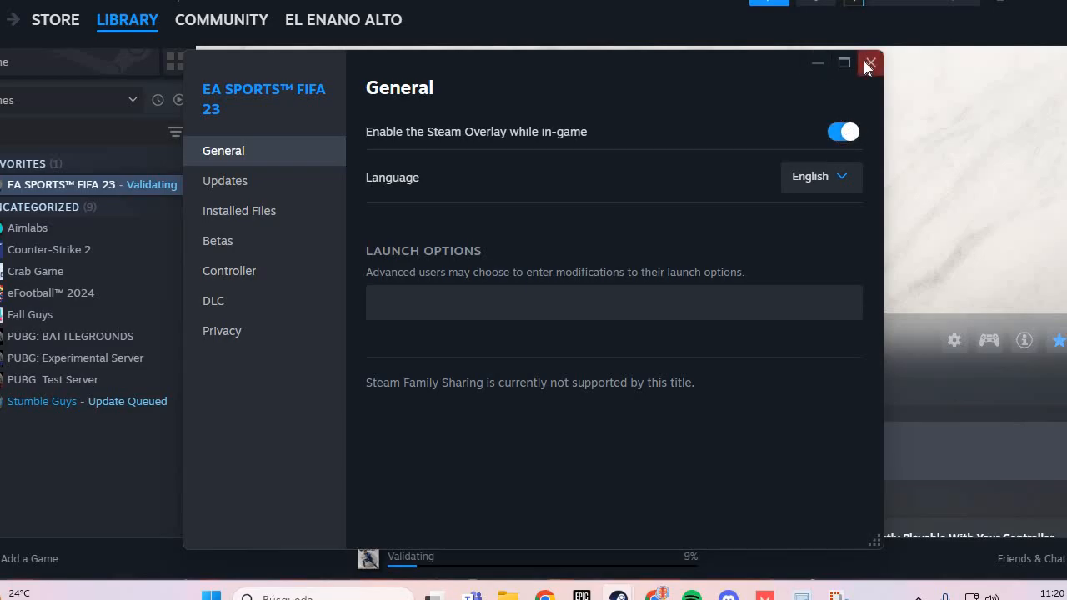
pyautogui.click(870, 62)
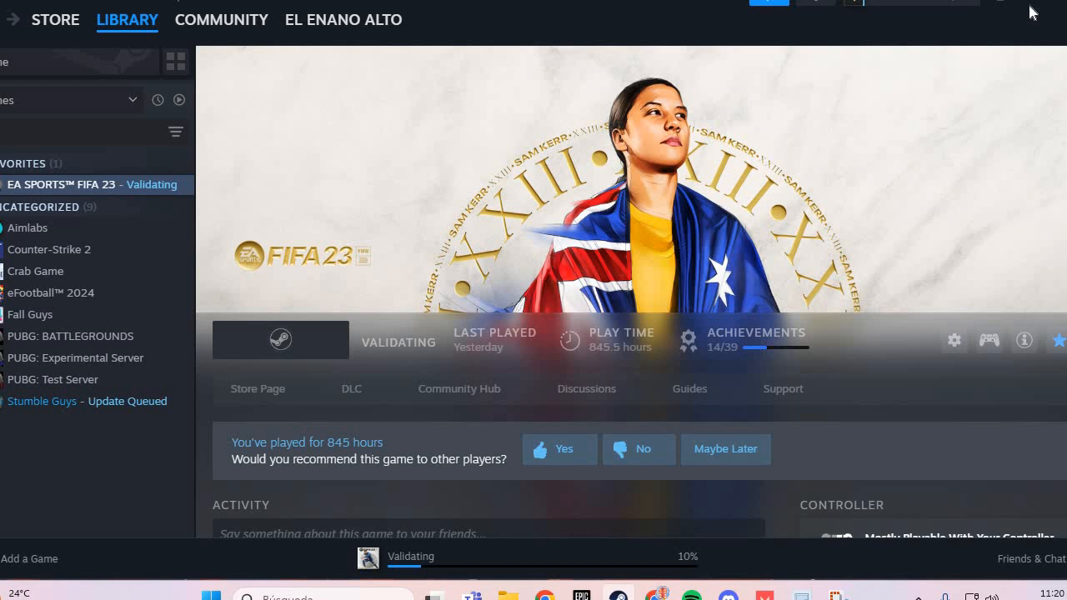